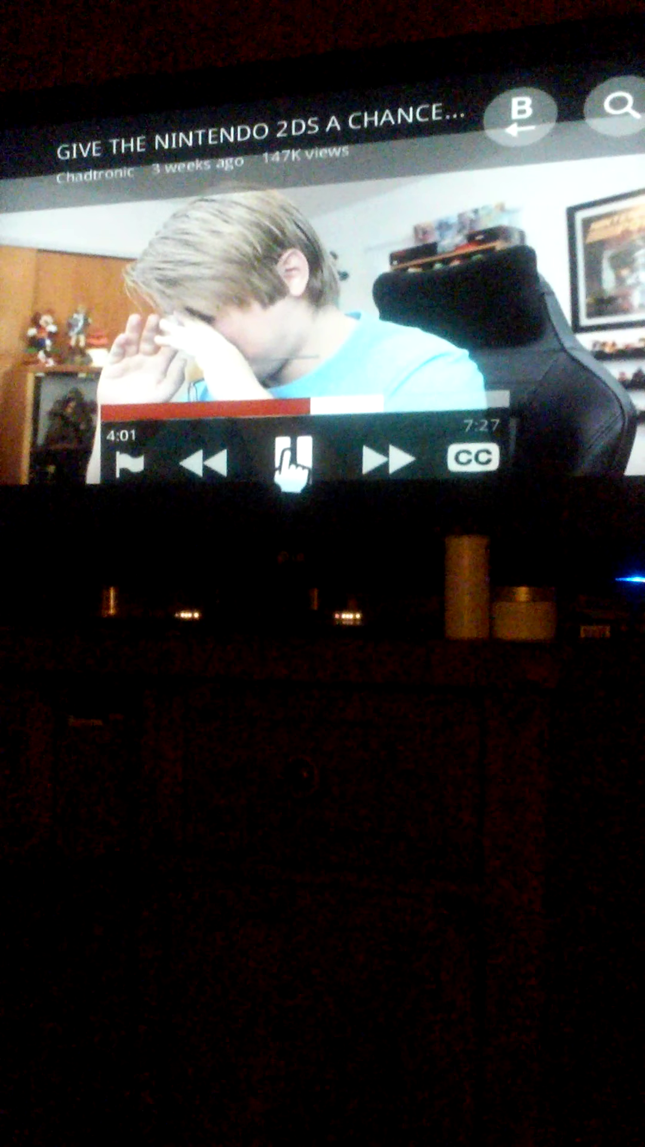
{"action": "left_click", "coordinate": [296, 459]}
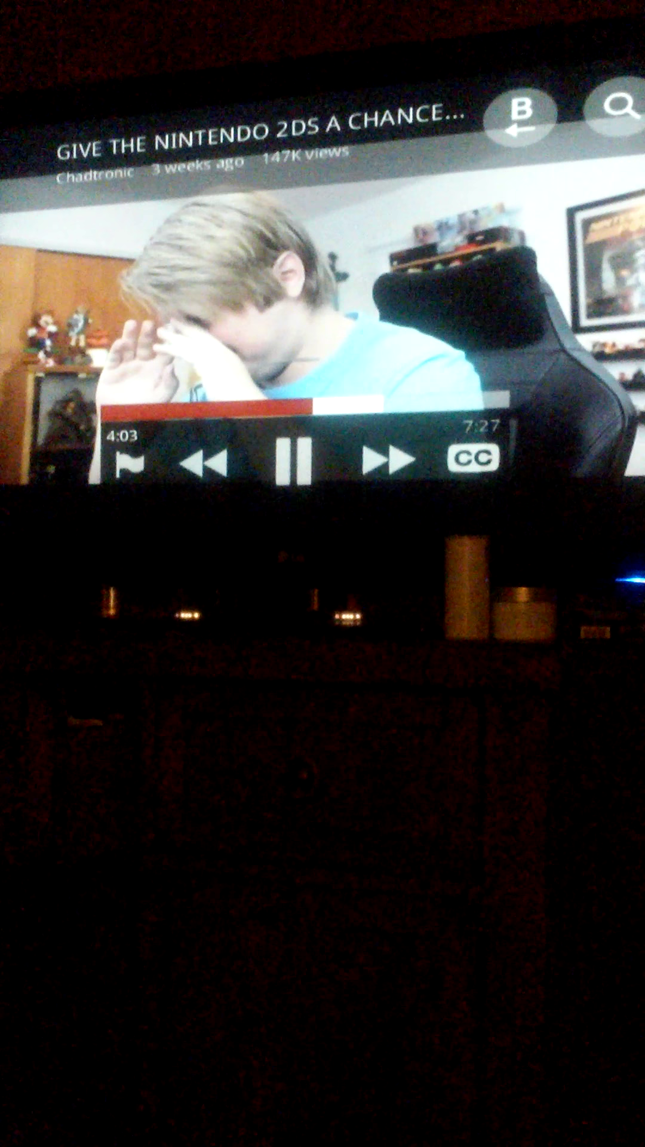